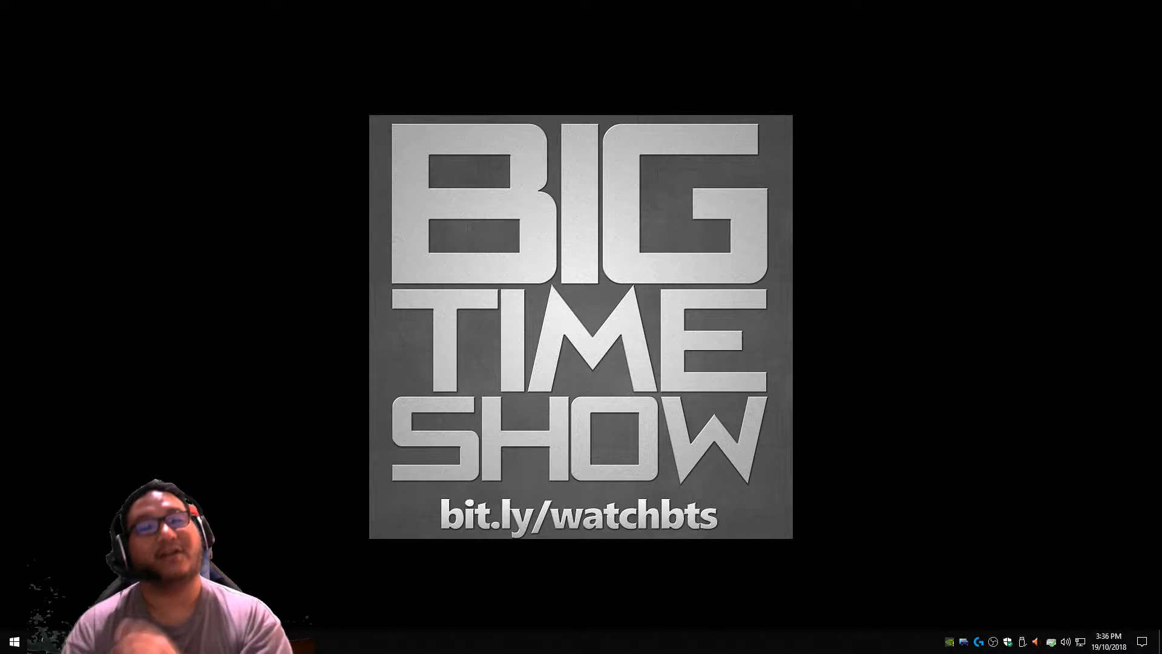
Launch the NVIDIA Control Panel from the desktop right-click menu
right_click(808, 192)
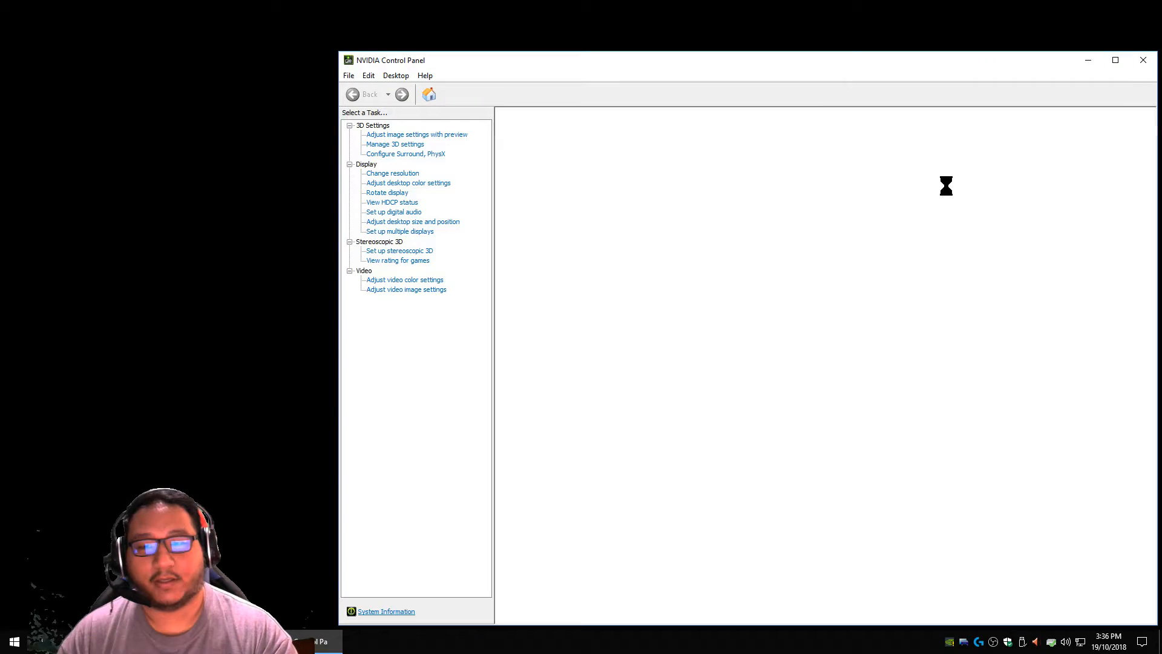
In Change resolution, inspect NVIDIA colour depth and format options, then keep default colour settings
click(393, 172)
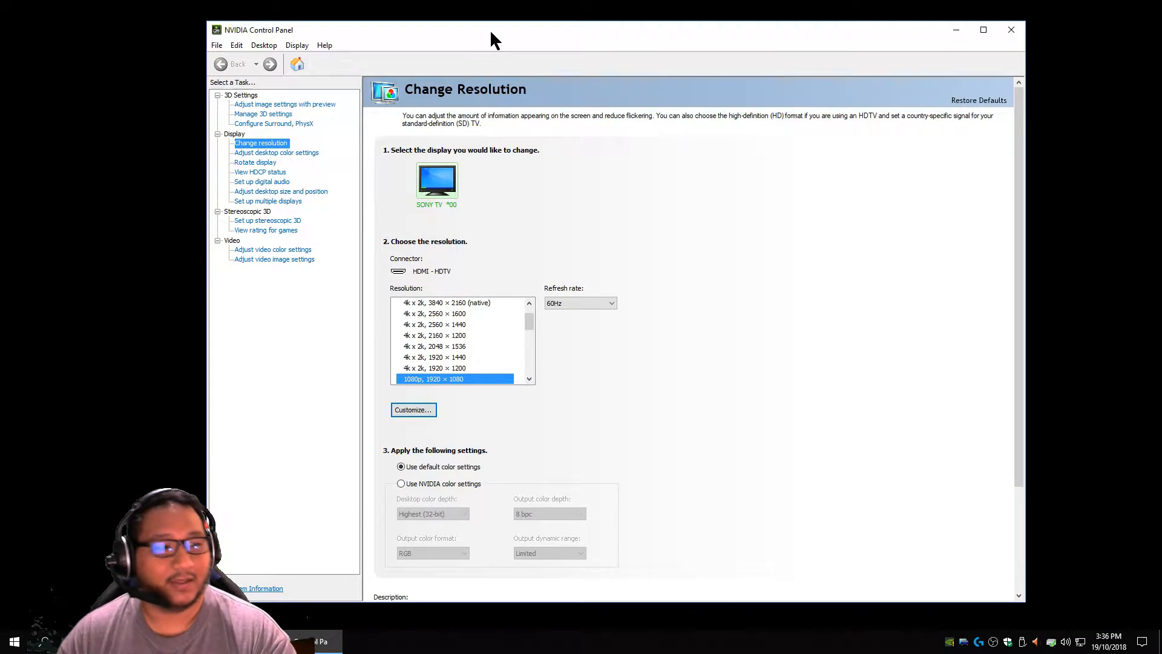
mouse_move(519, 380)
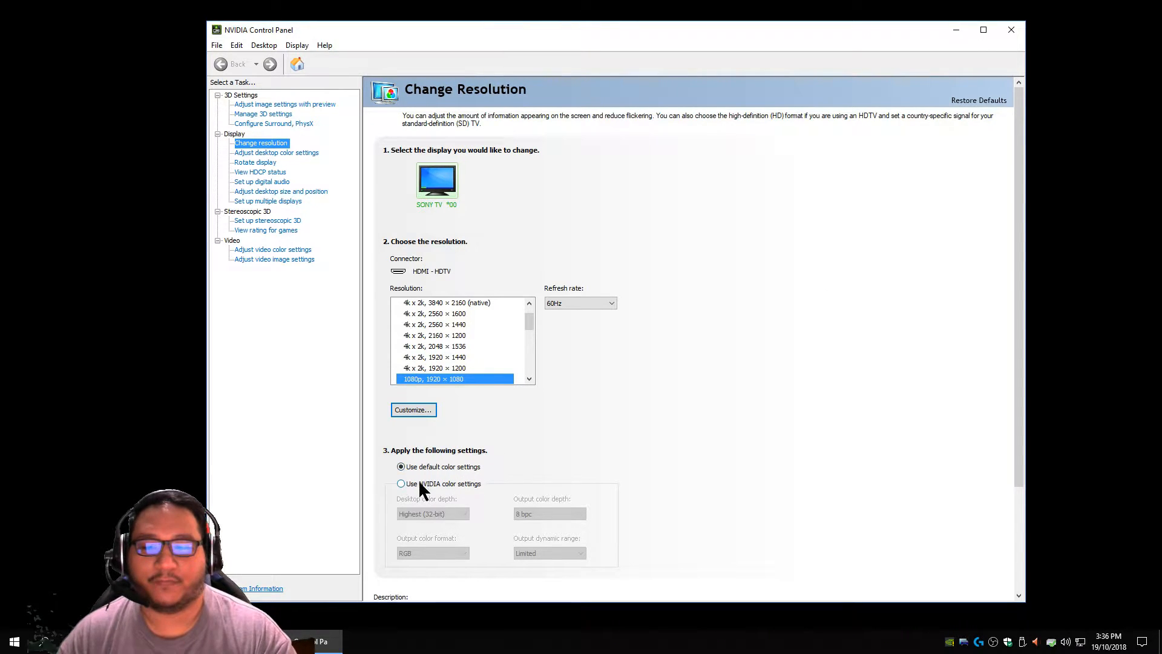
mouse_move(565, 419)
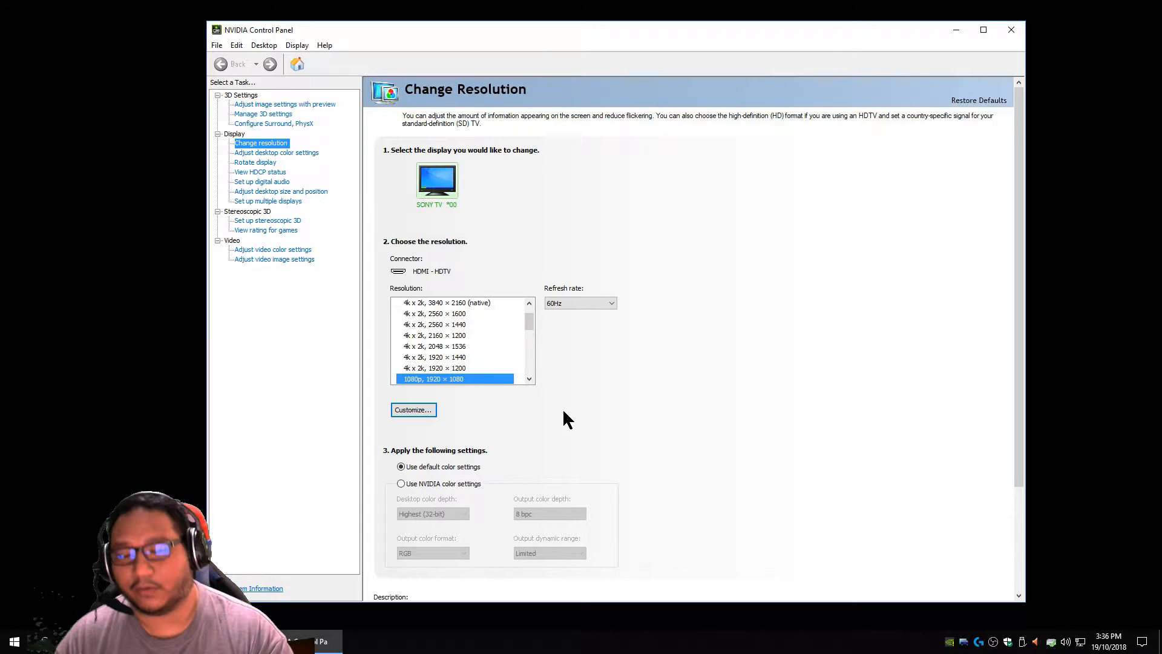
click(401, 483)
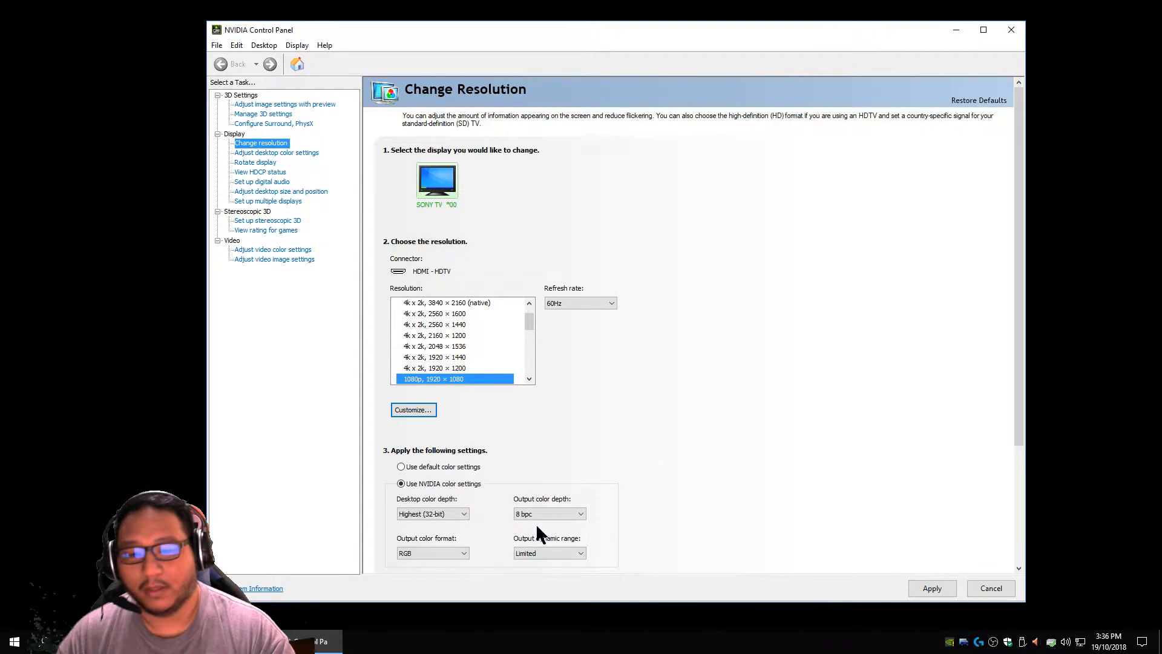
click(463, 512)
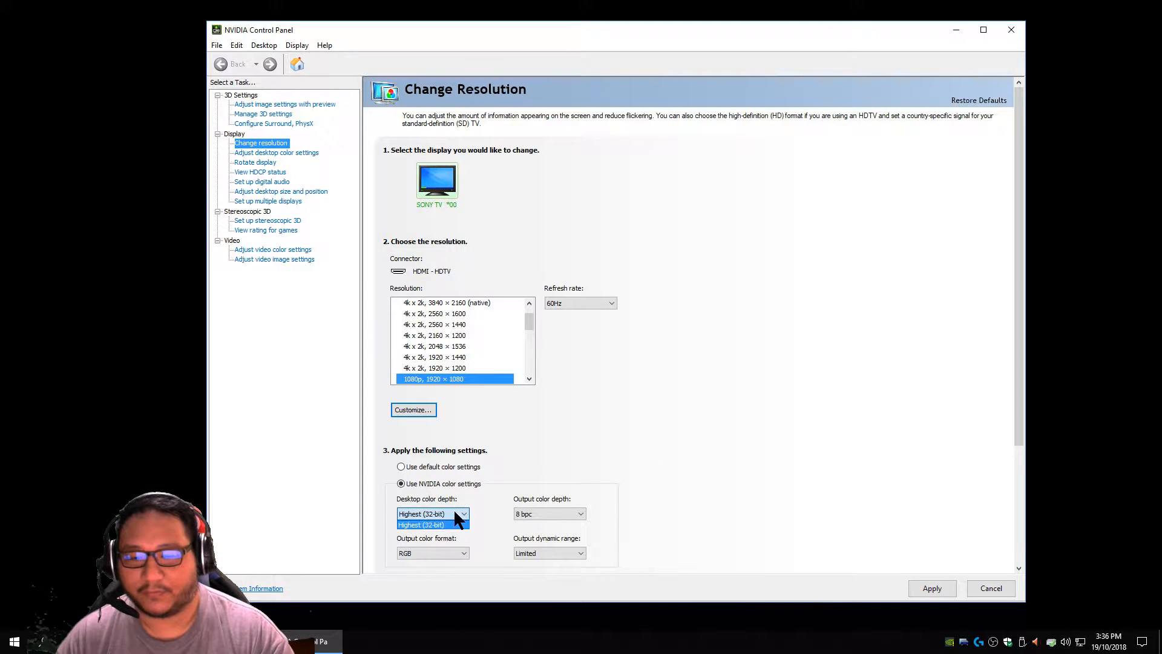
click(548, 513)
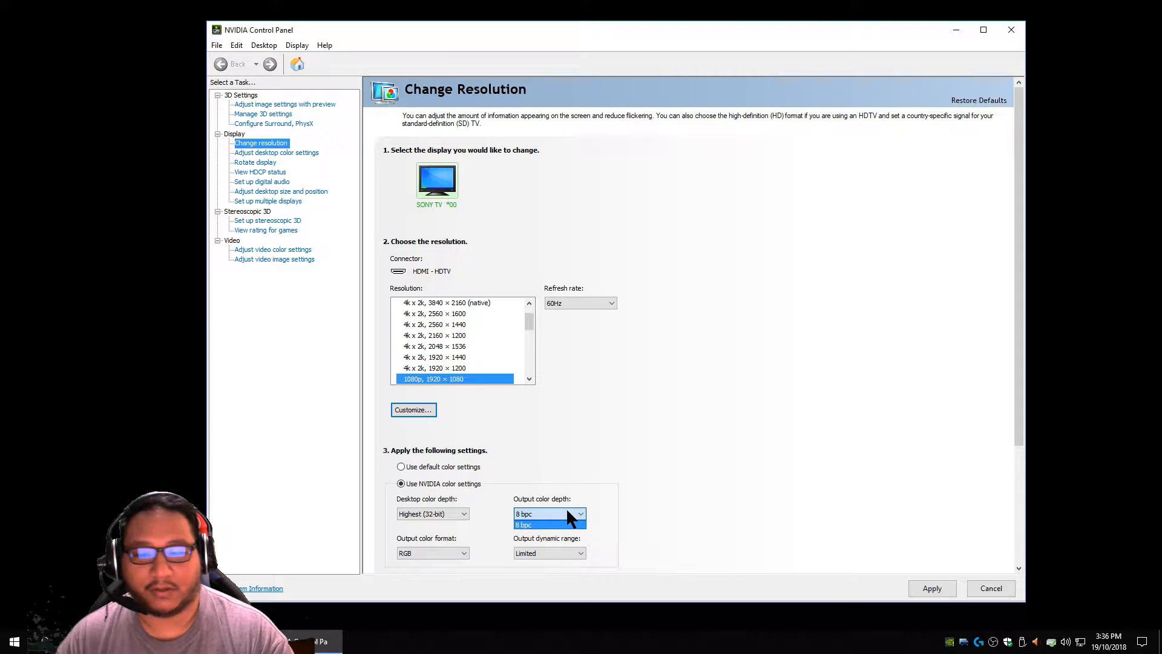
click(433, 552)
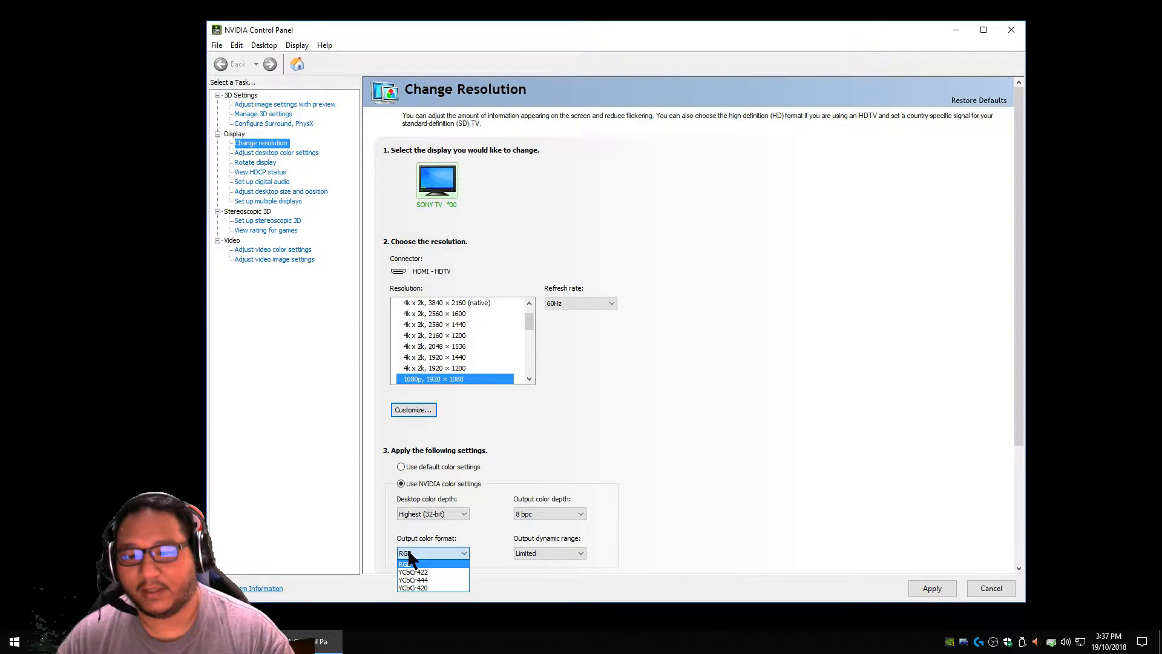
mouse_move(433, 572)
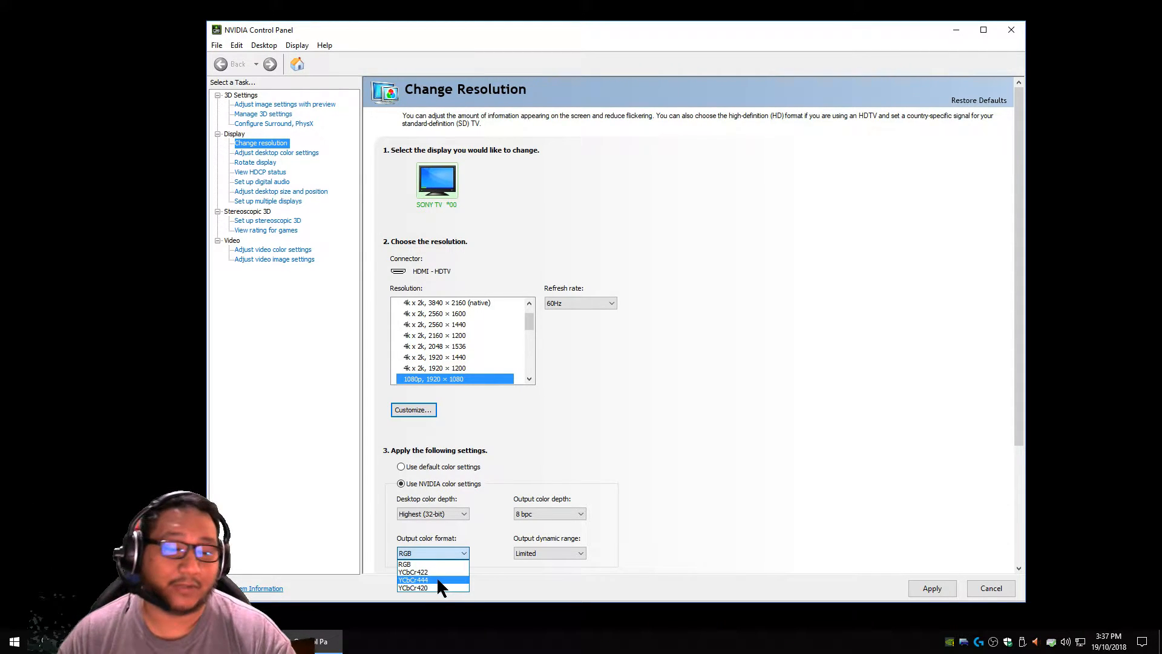
click(401, 466)
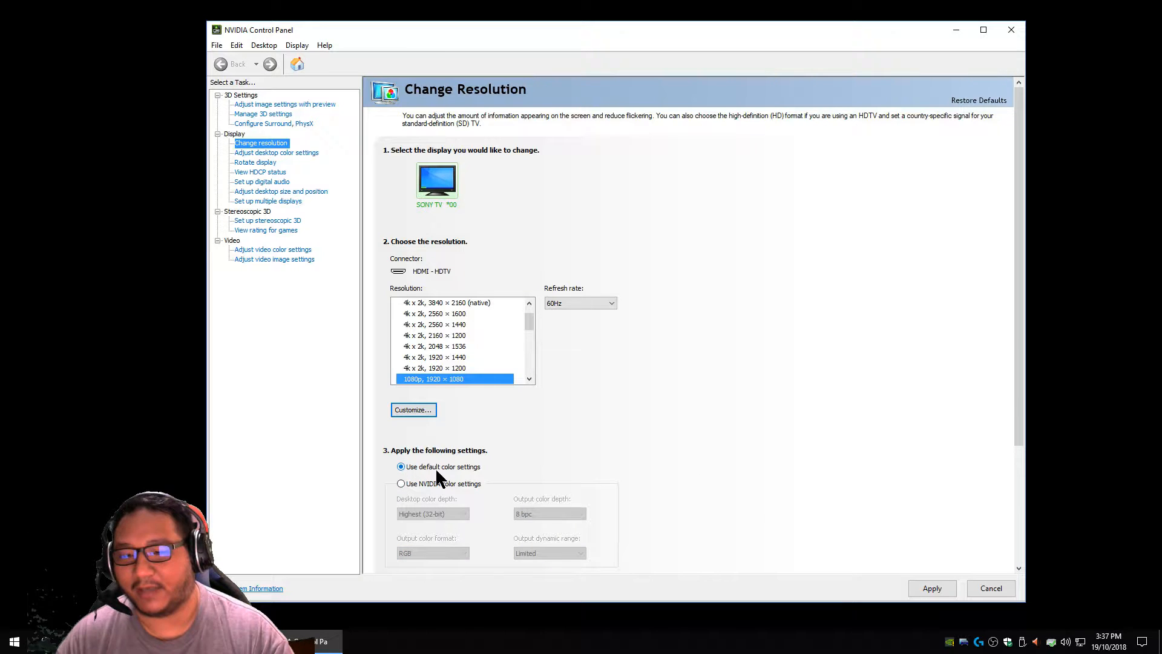
mouse_move(888, 324)
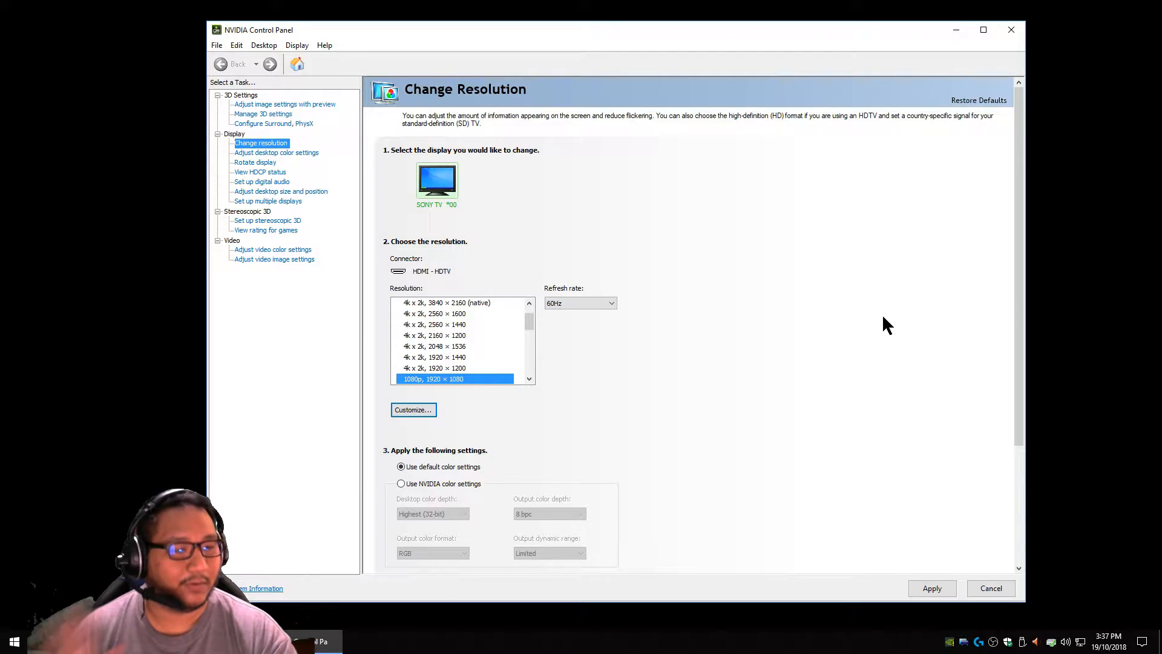
click(932, 588)
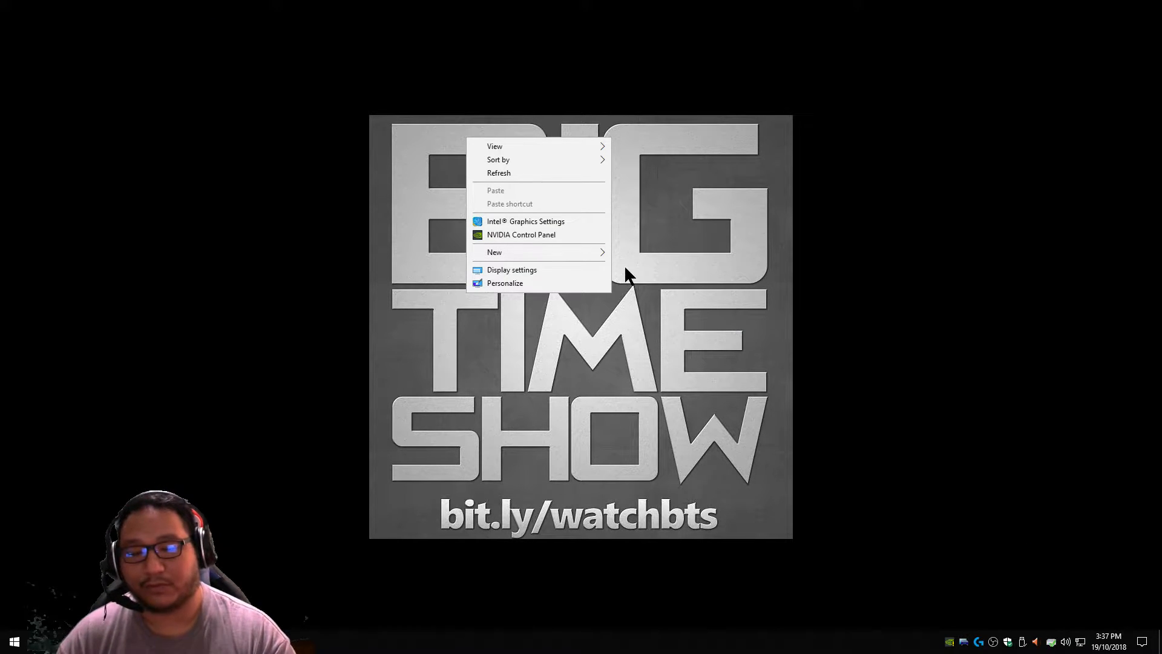
Switch HDR and WCG on in Display settings and keep the changes
click(511, 268)
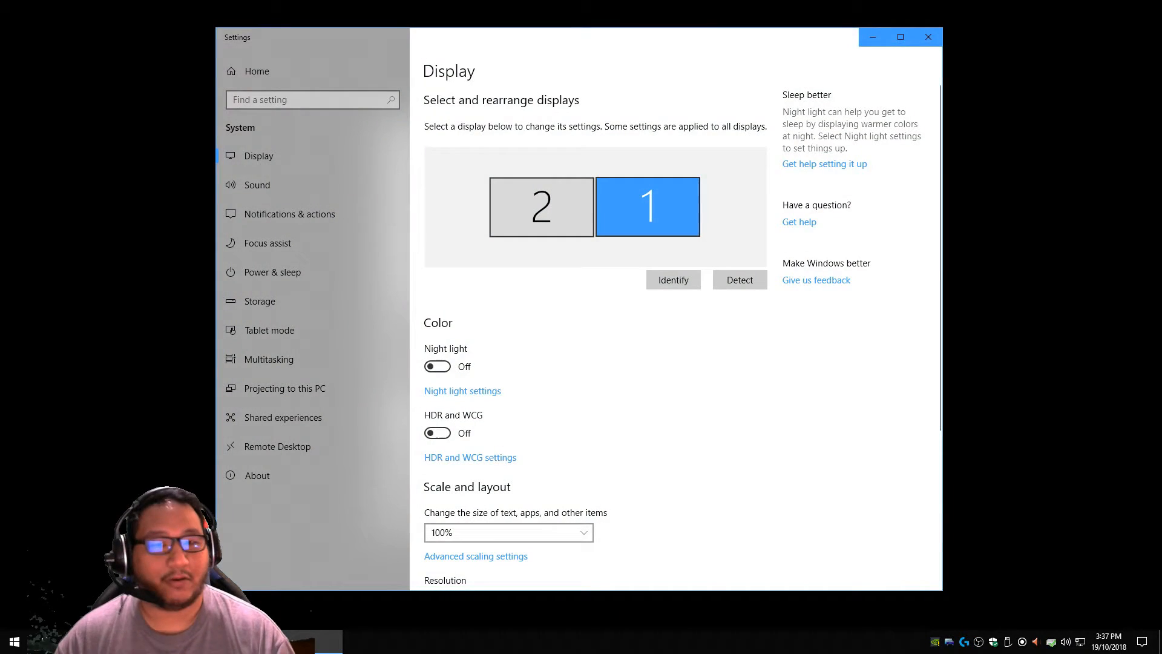
scroll(down, 3)
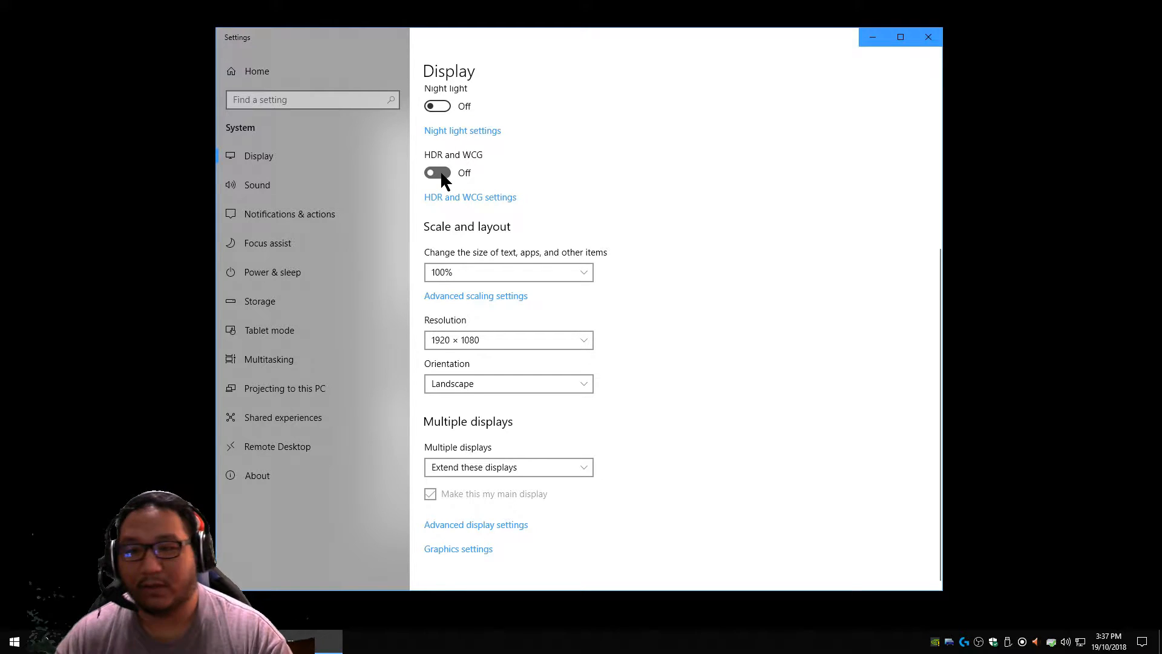
click(437, 173)
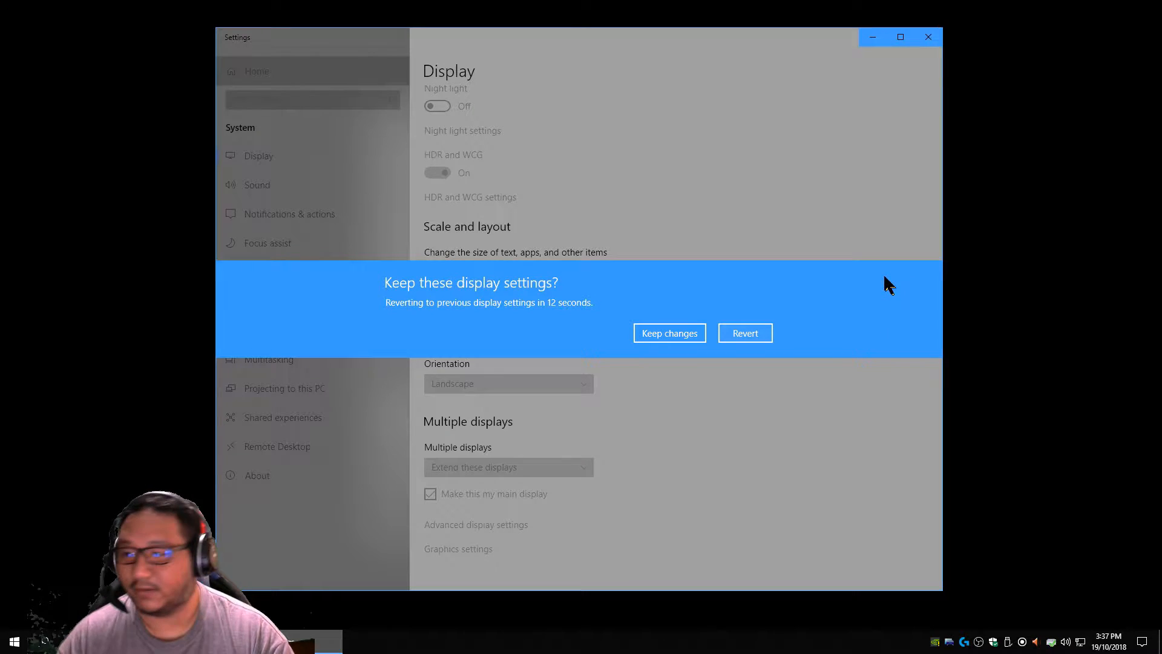
click(668, 333)
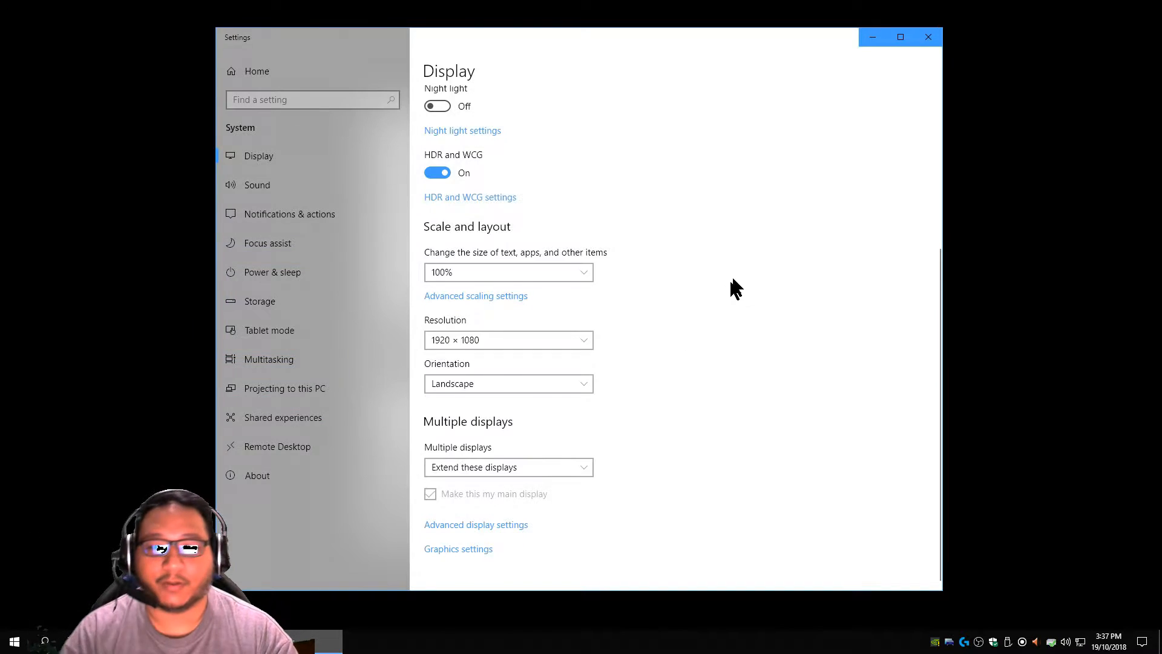
scroll(up, 3)
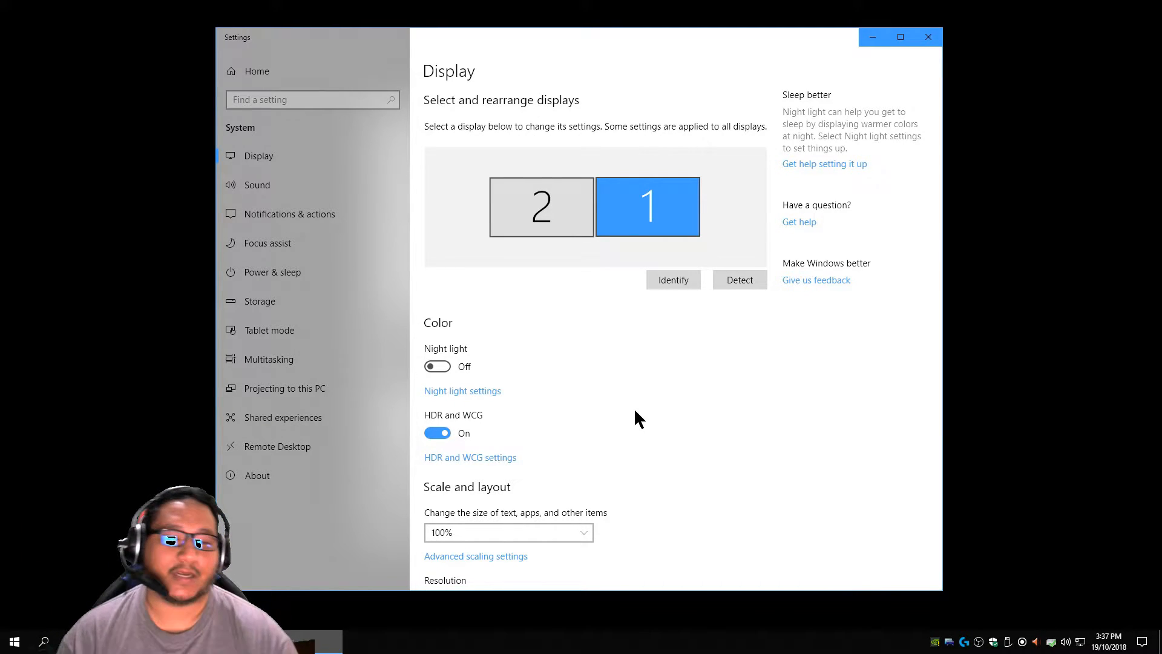
Set SDR content brightness to 60 in HDR and WCG settings, then return to Display
click(469, 457)
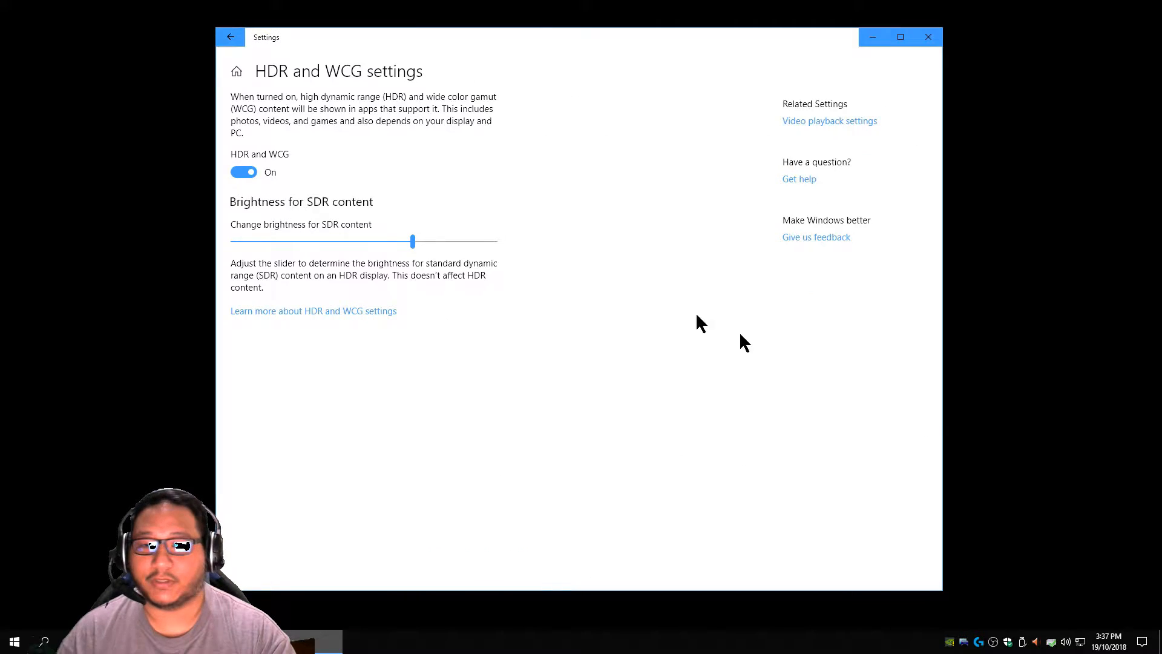
drag(413, 241, 363, 241)
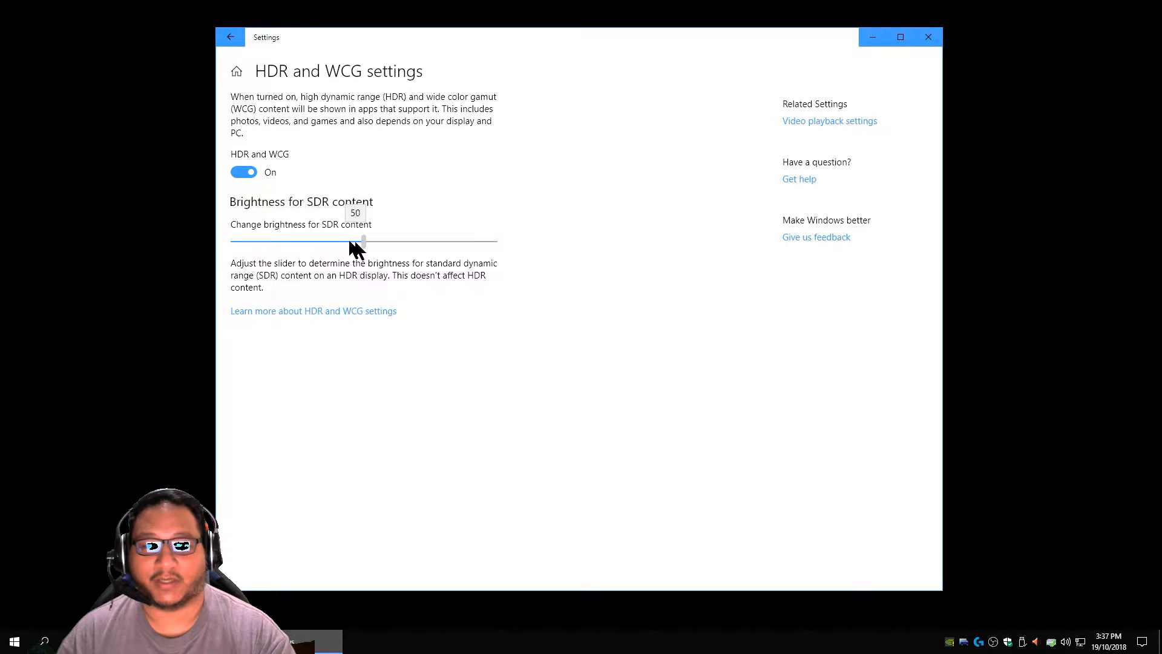
drag(363, 238, 389, 238)
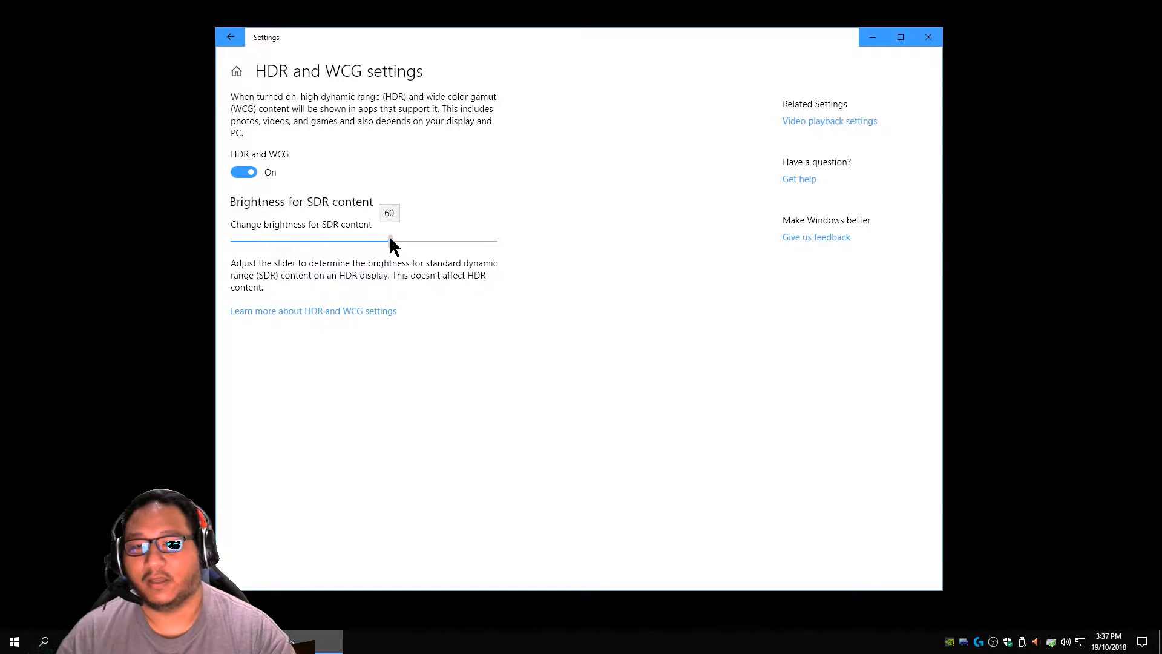
click(231, 37)
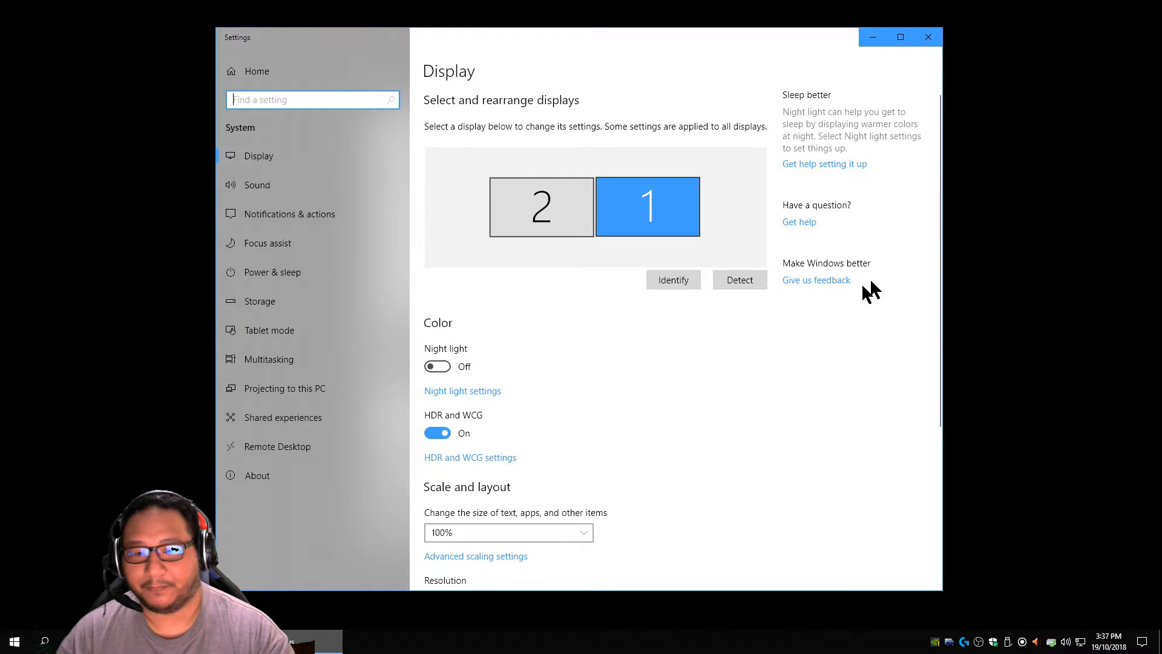
scroll(down, 3)
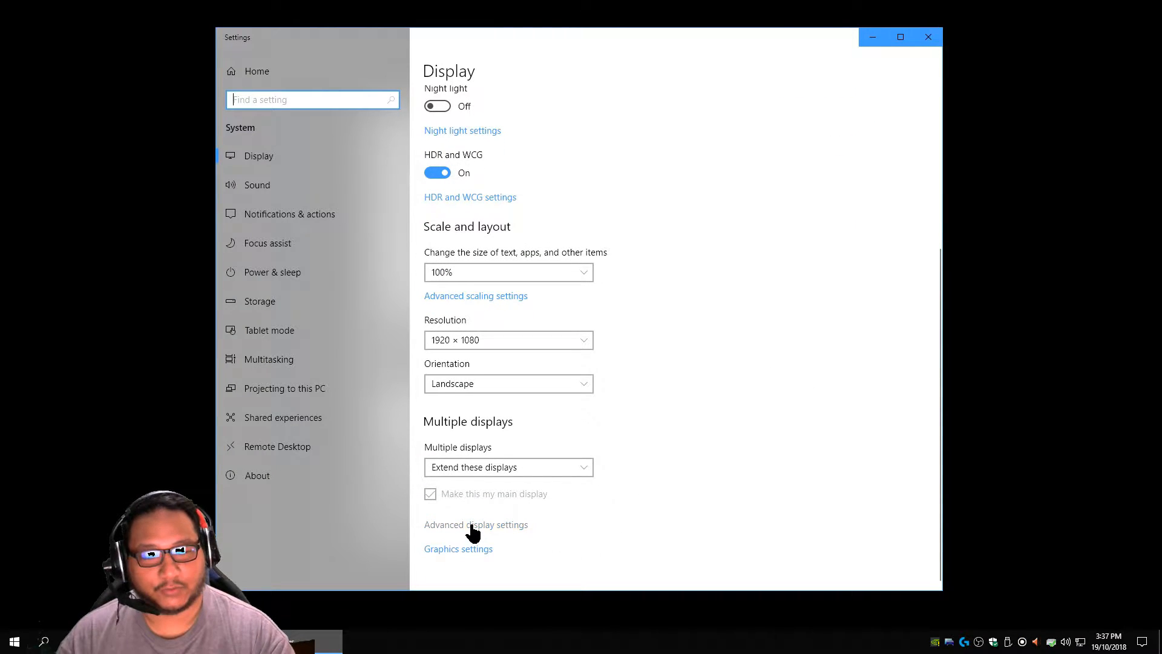
Verify in Advanced display settings that the SONY TV uses HDR colour space, then close Settings
click(476, 524)
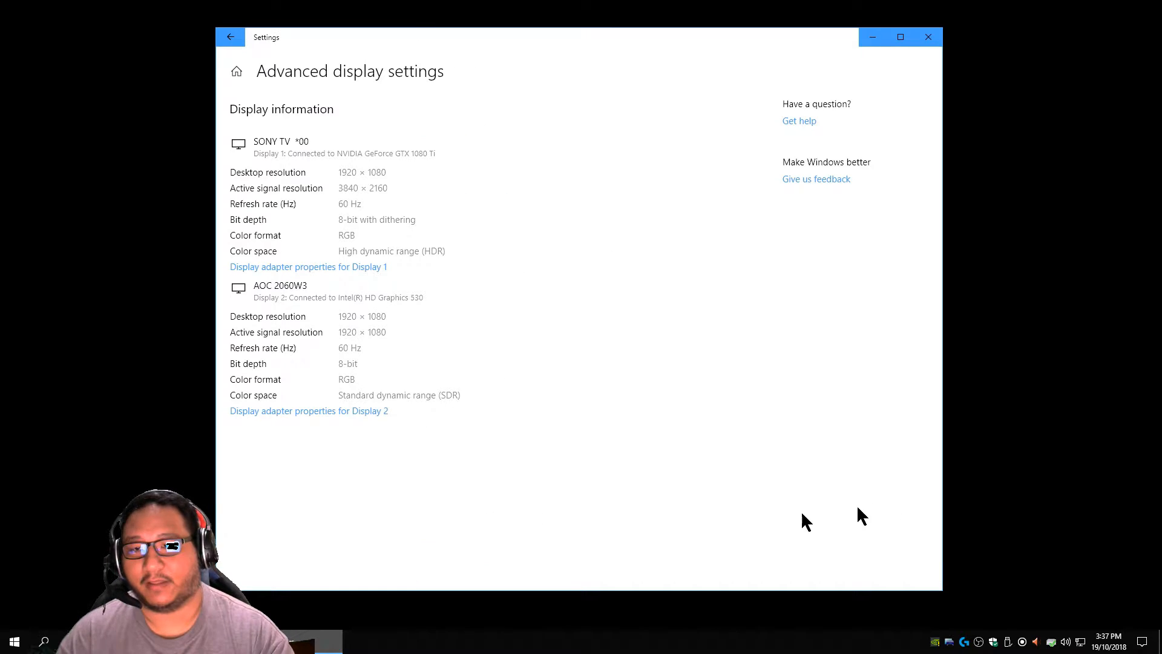
mouse_move(317, 241)
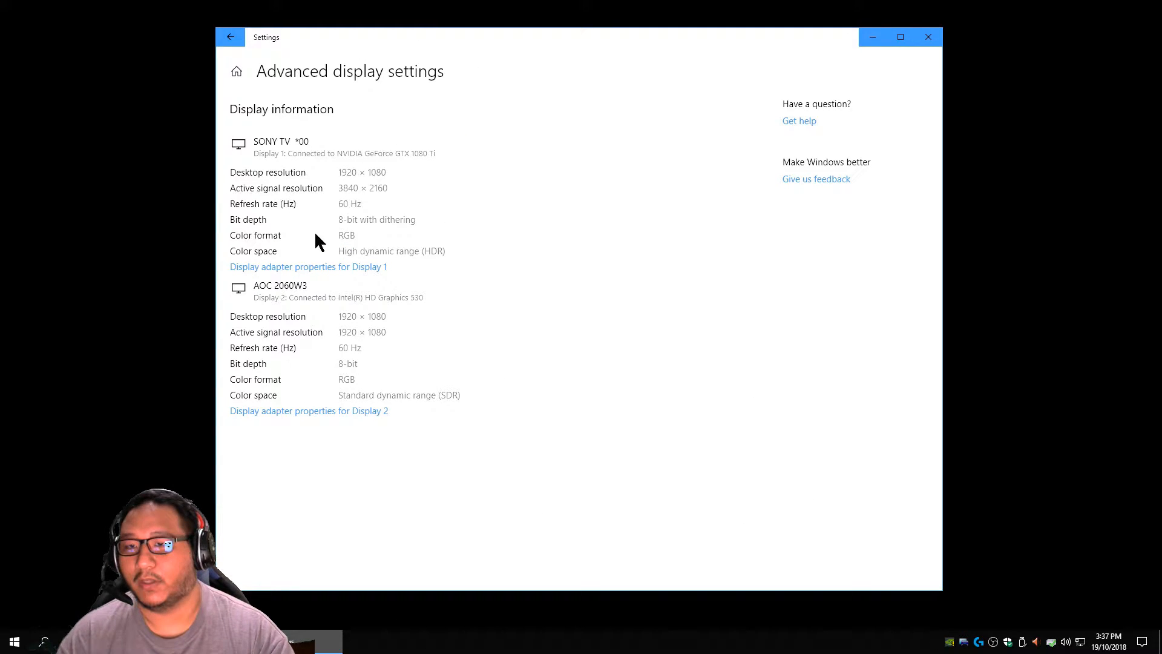
mouse_move(400, 222)
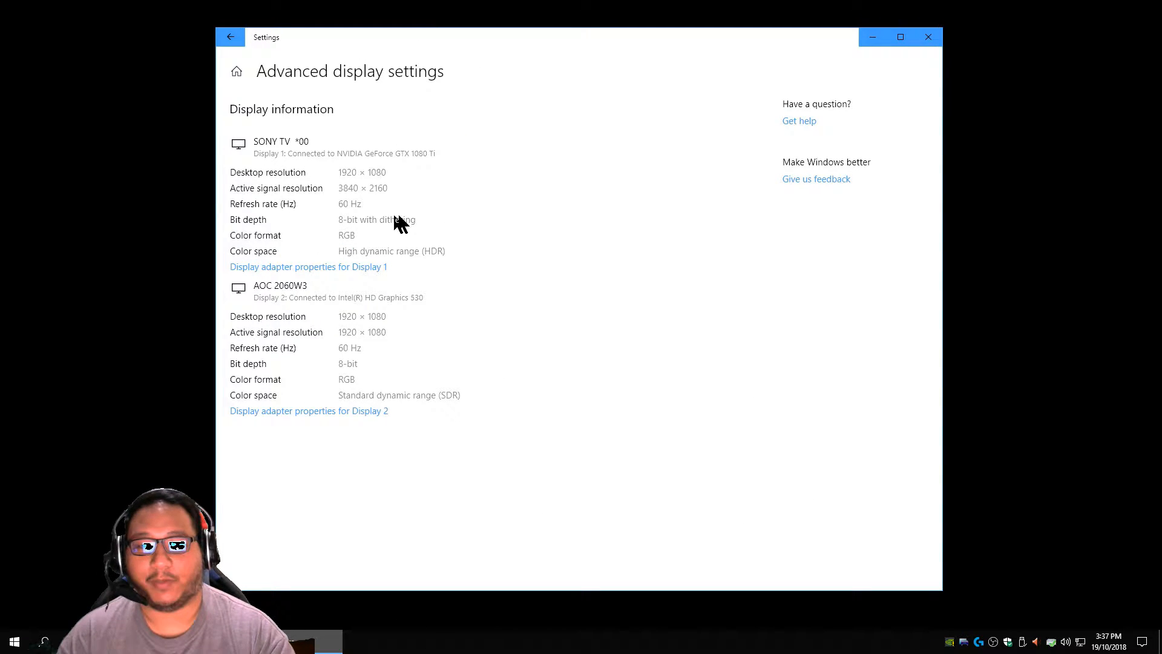
mouse_move(403, 280)
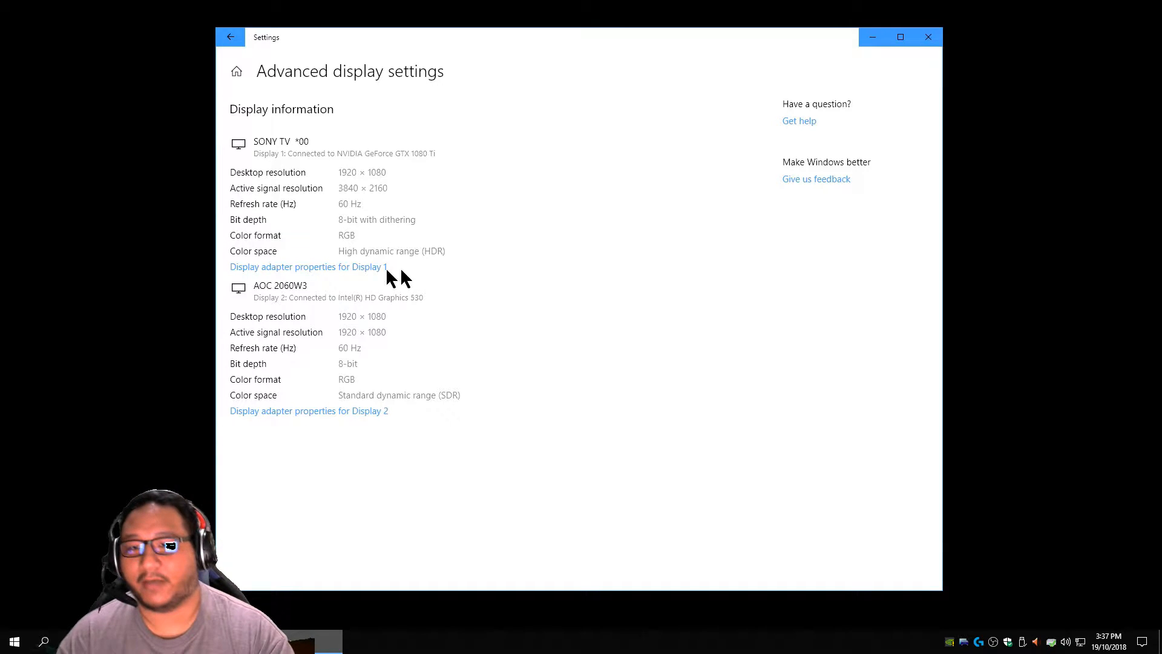
mouse_move(645, 286)
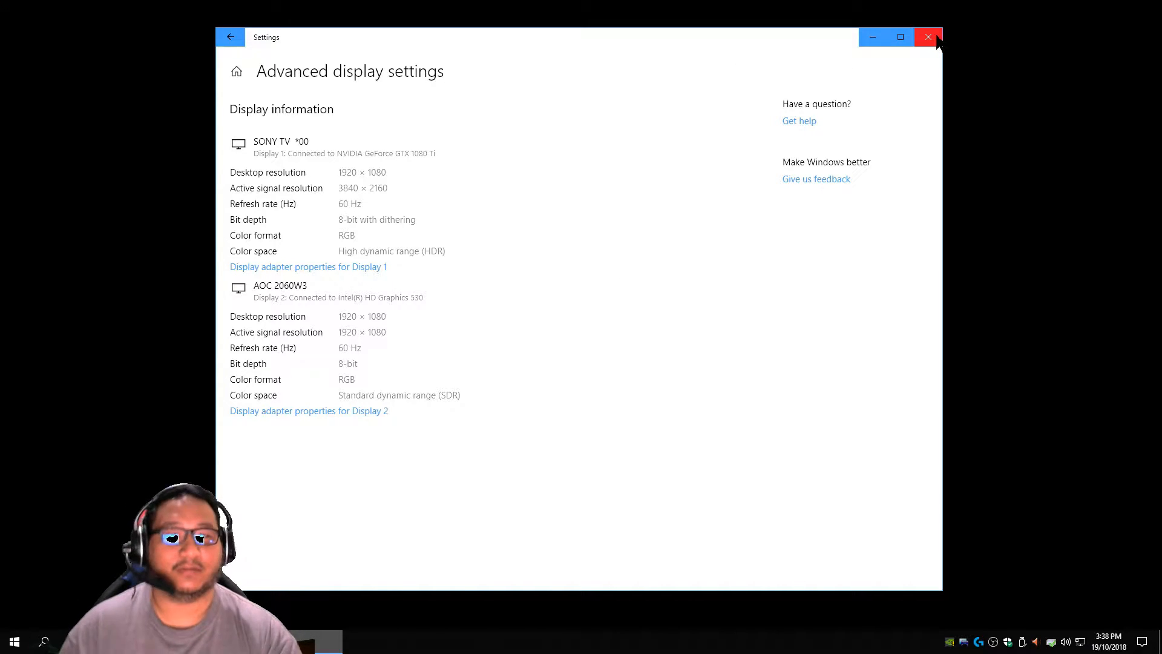
mouse_move(928, 37)
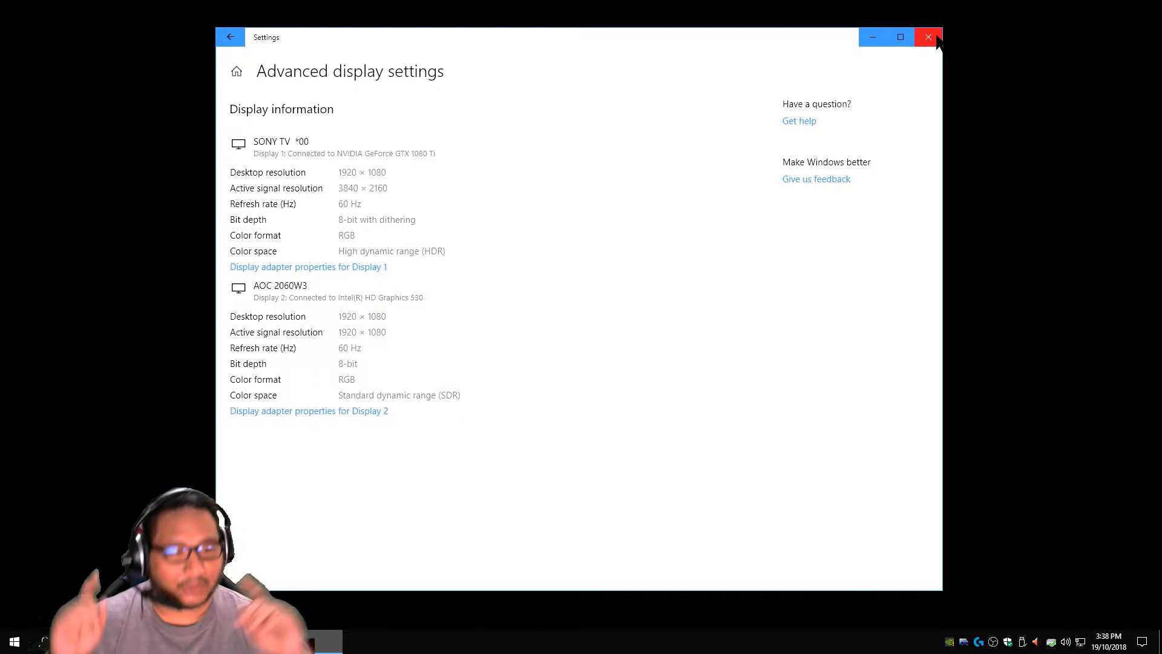
click(927, 37)
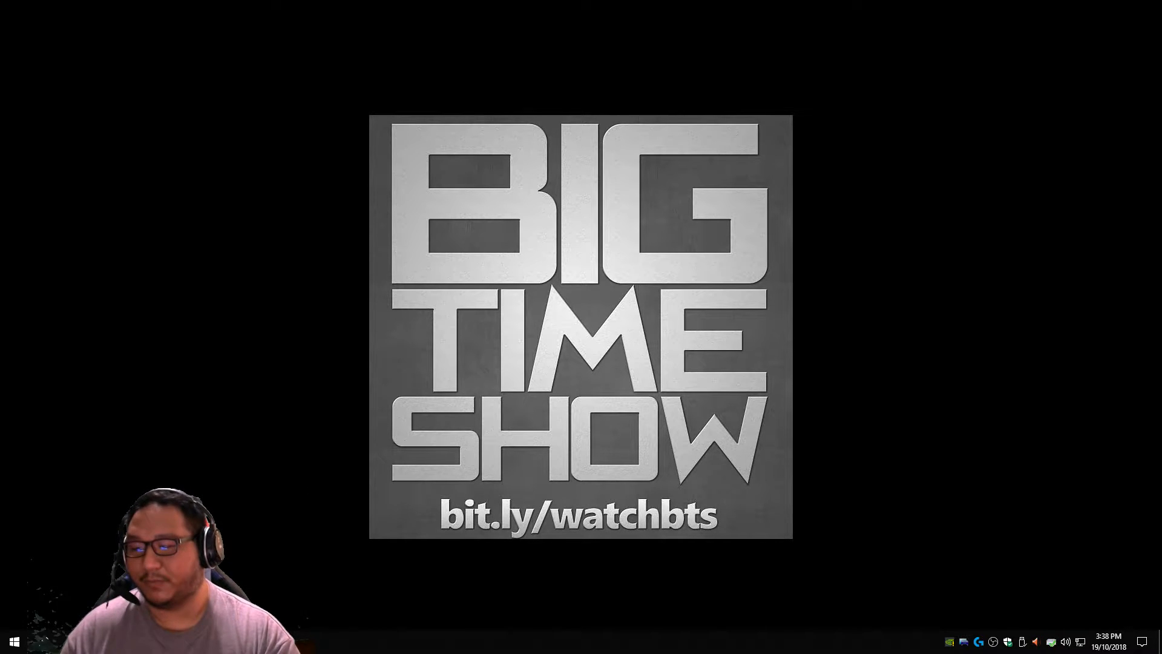
Start Forza Horizon 4 from the Start menu's Recently added list
click(12, 640)
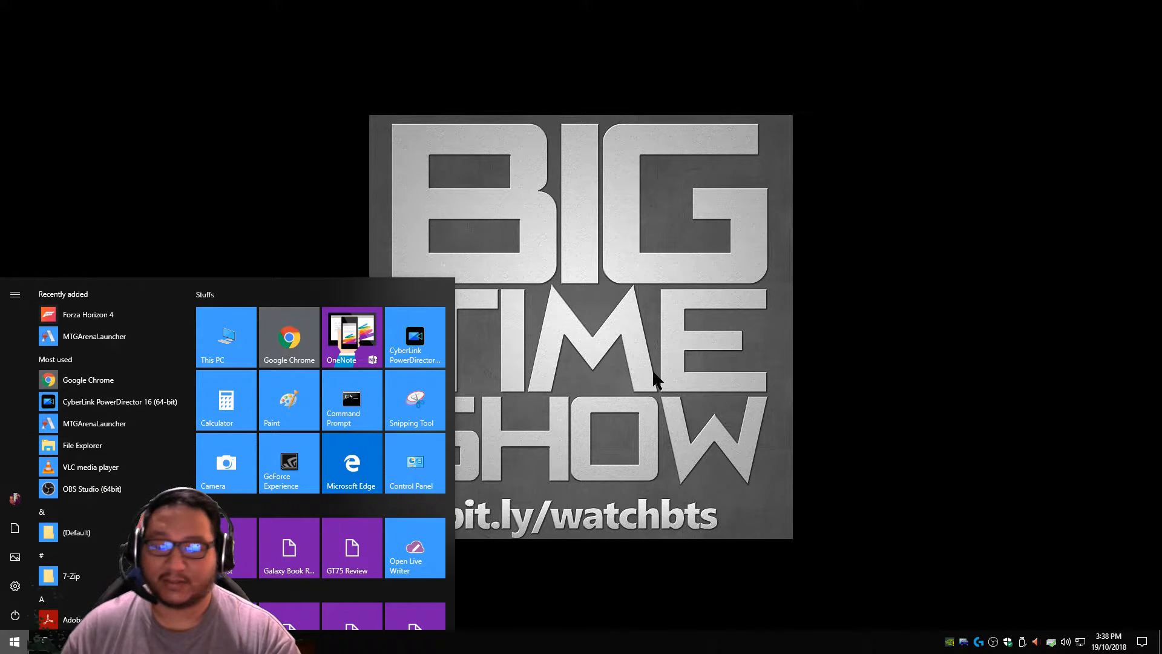
mouse_move(380, 439)
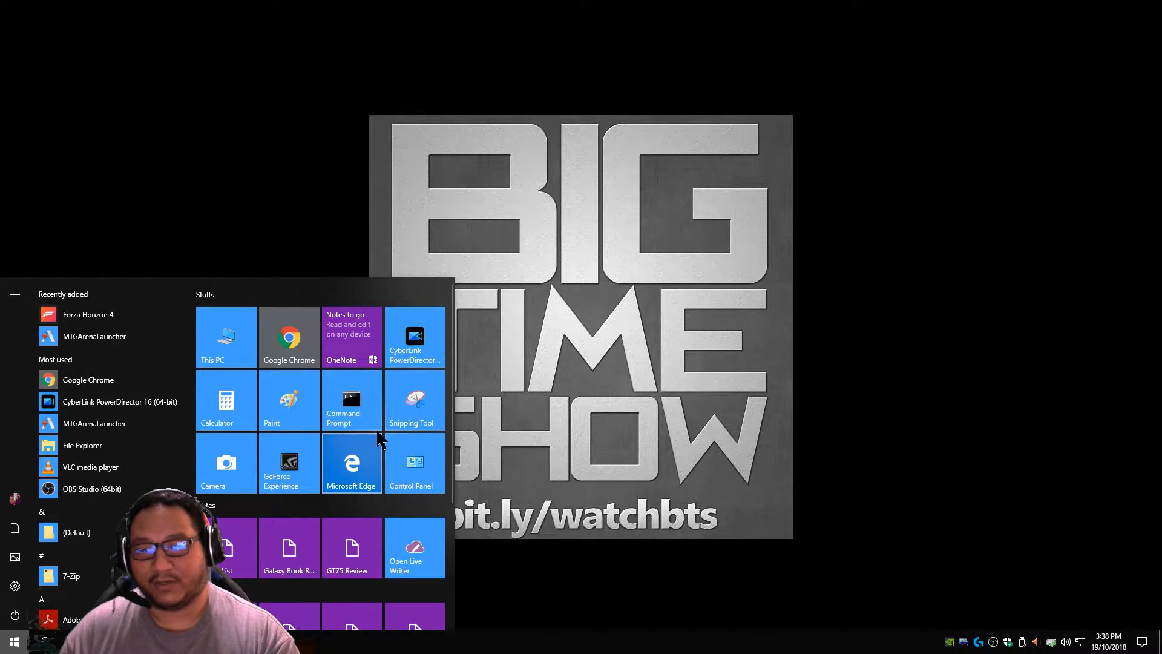
mouse_move(112, 314)
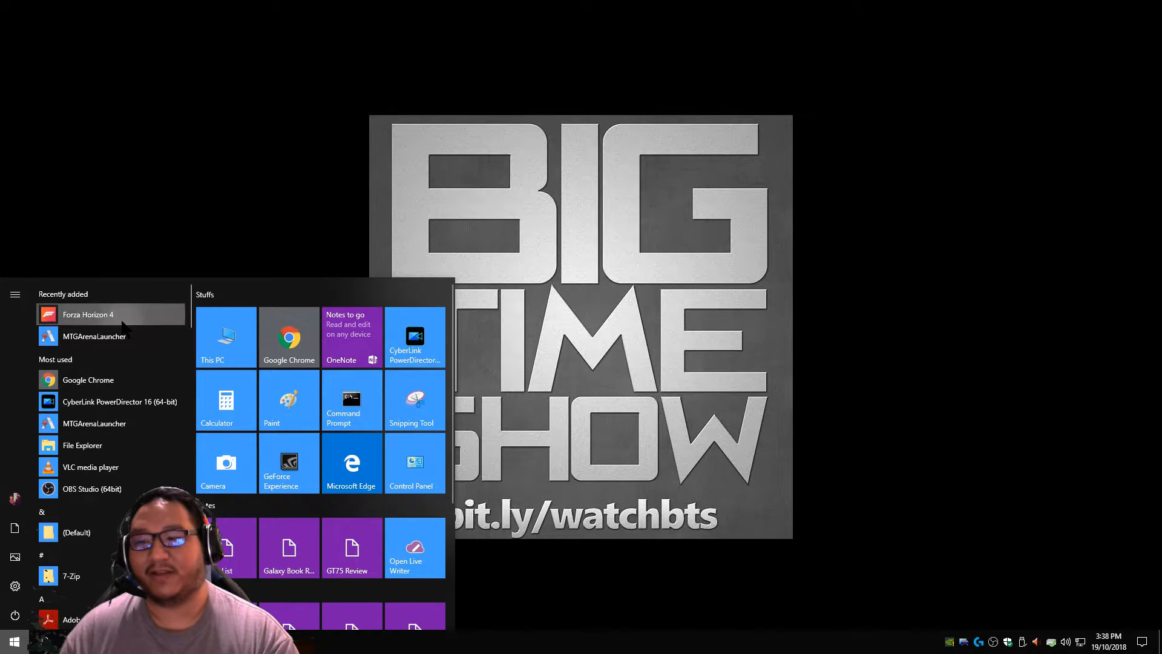
click(87, 314)
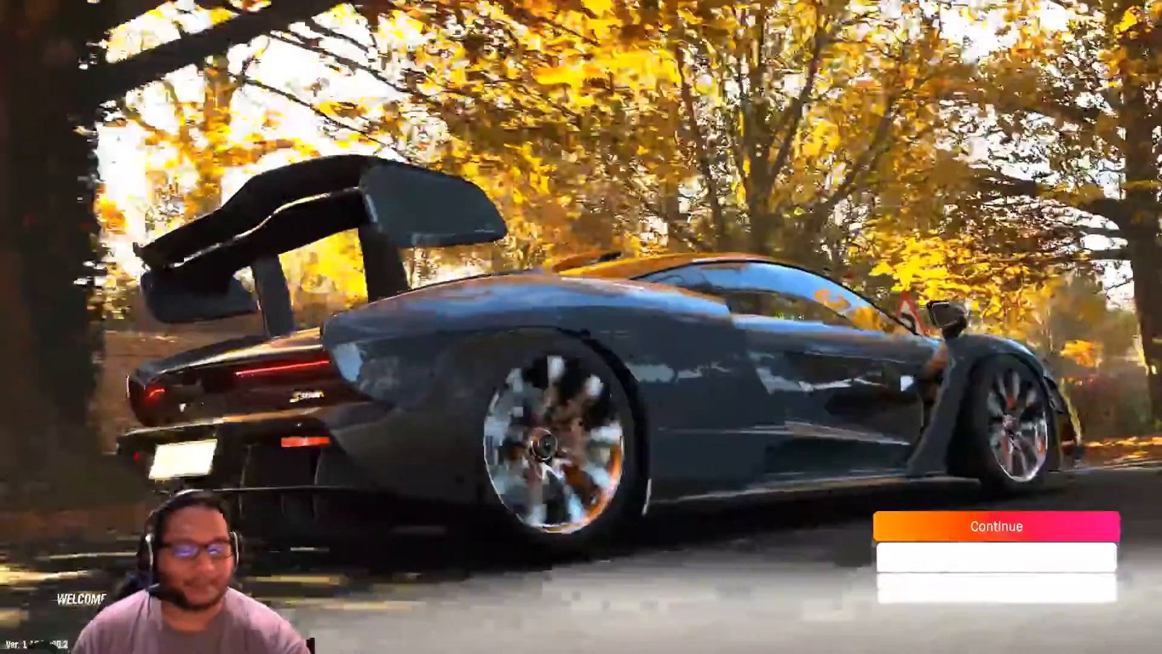
Continue past the Forza Horizon 4 title screen
click(997, 526)
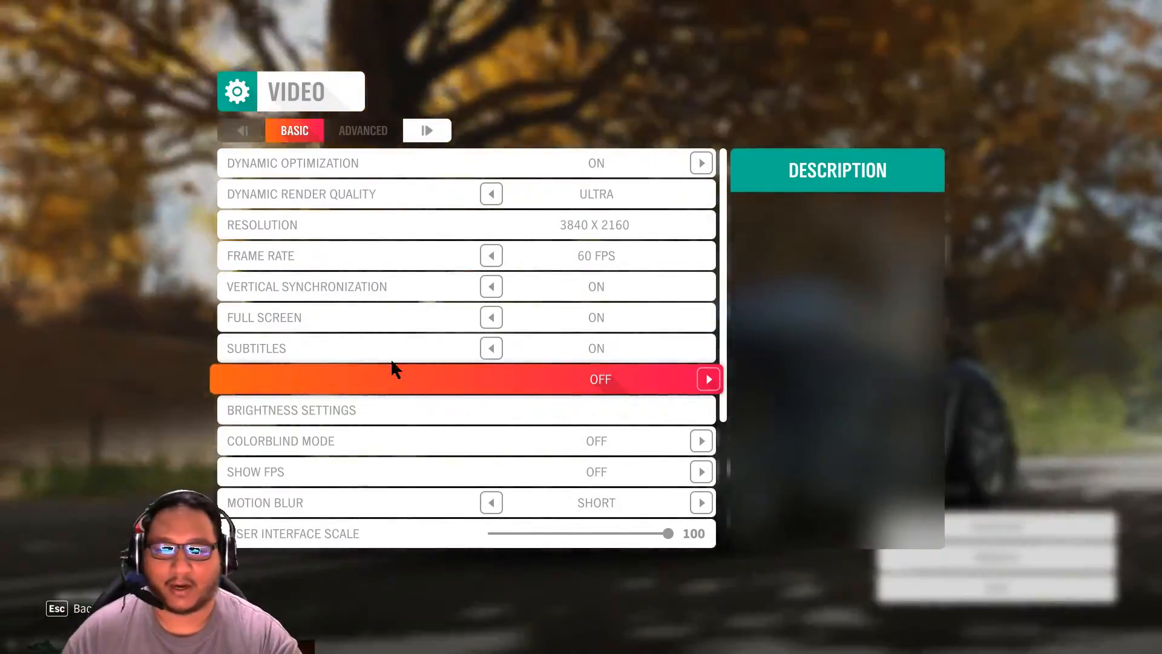
mouse_move(741, 404)
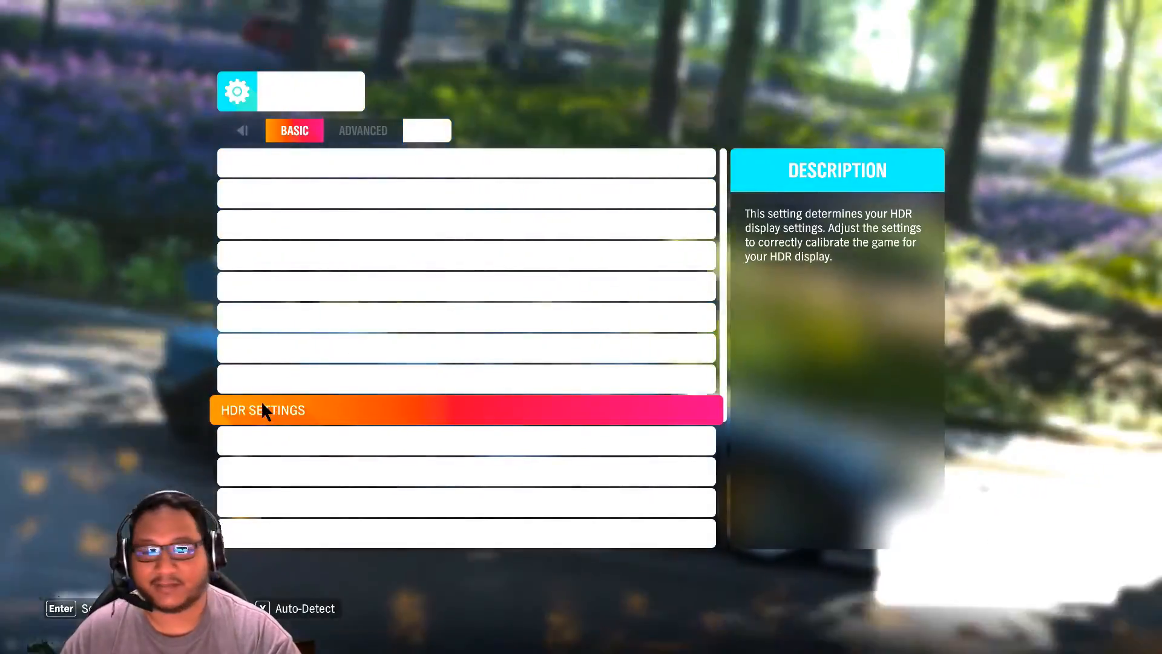
Open HDR Settings and set HDR Brightness to 30 in Initial Setup
click(263, 410)
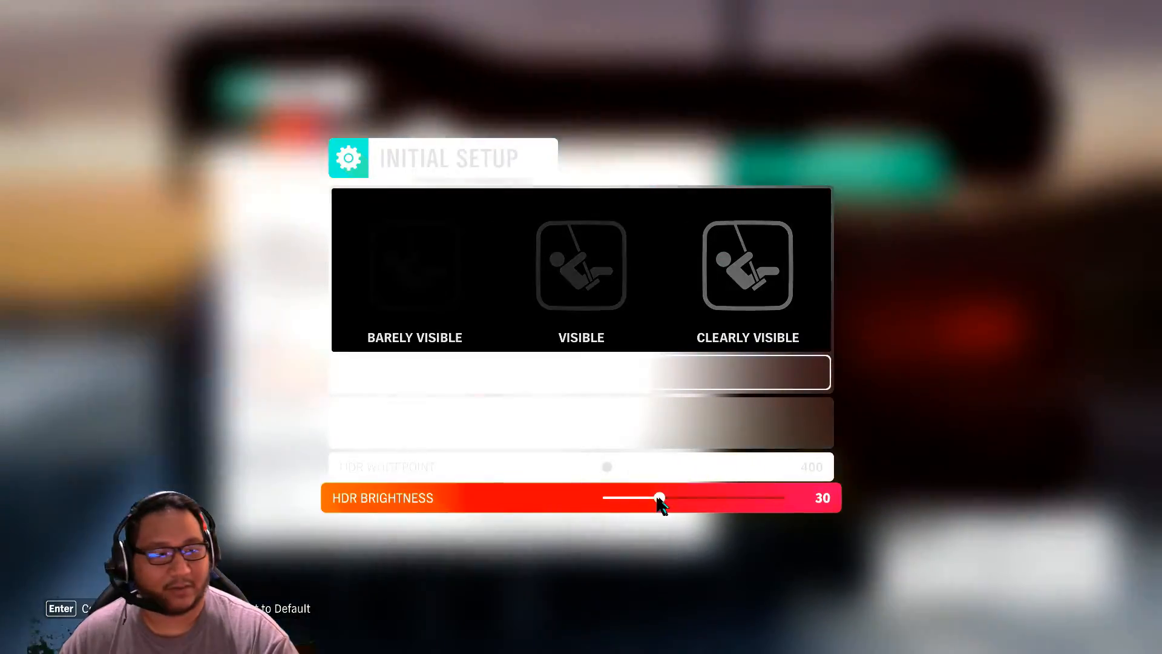